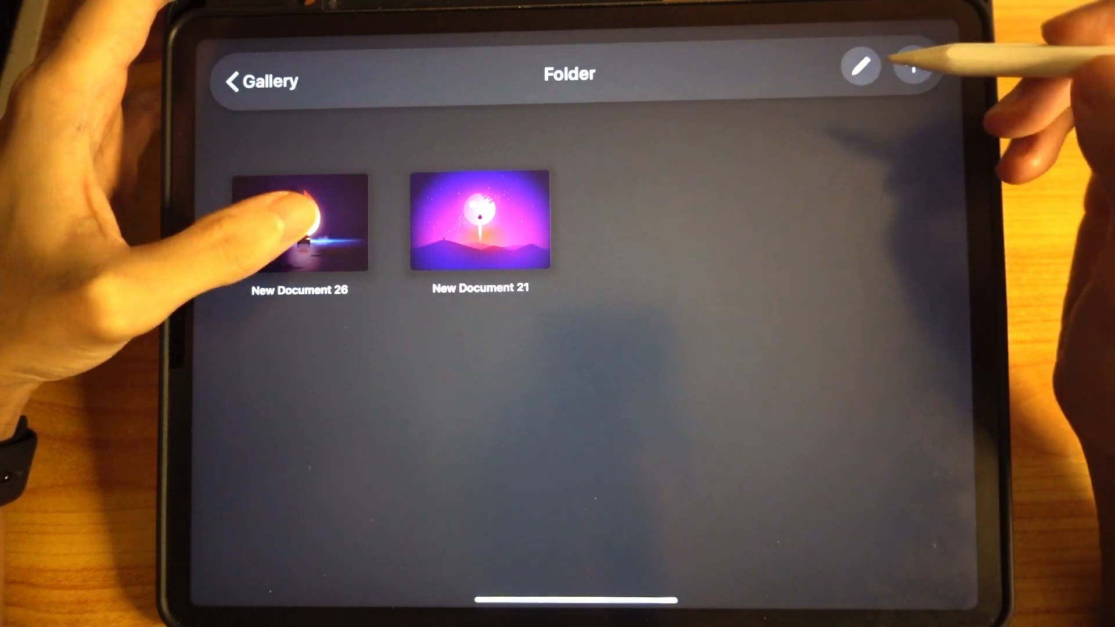
Open New Document 26 and show its layer list with Vignette, puddle, Beam, Smoke and Car layers.
click(298, 224)
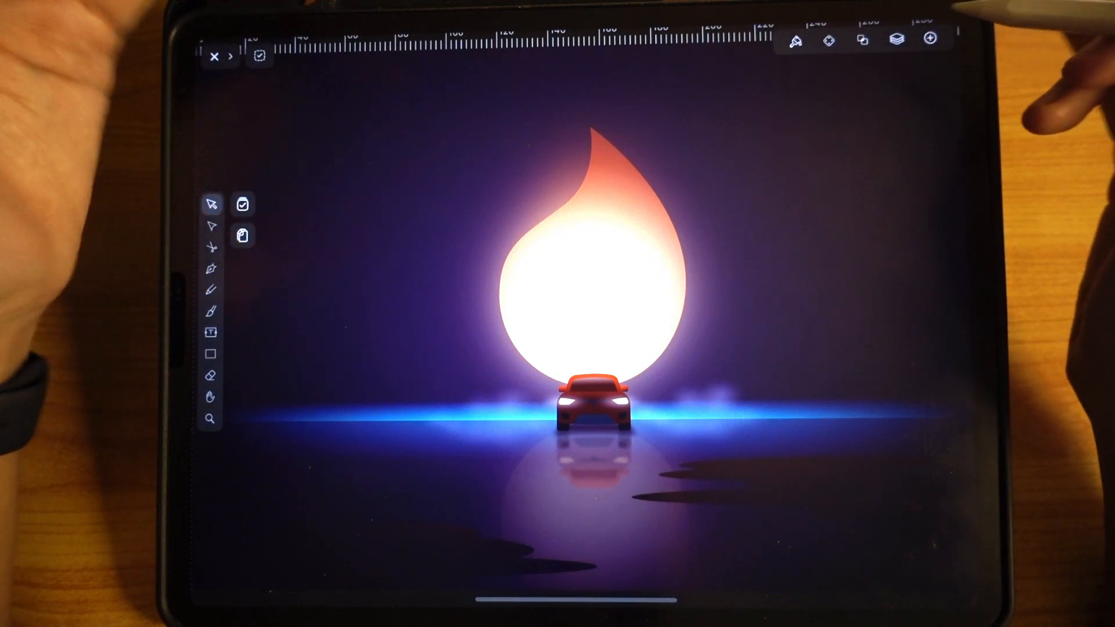
click(897, 39)
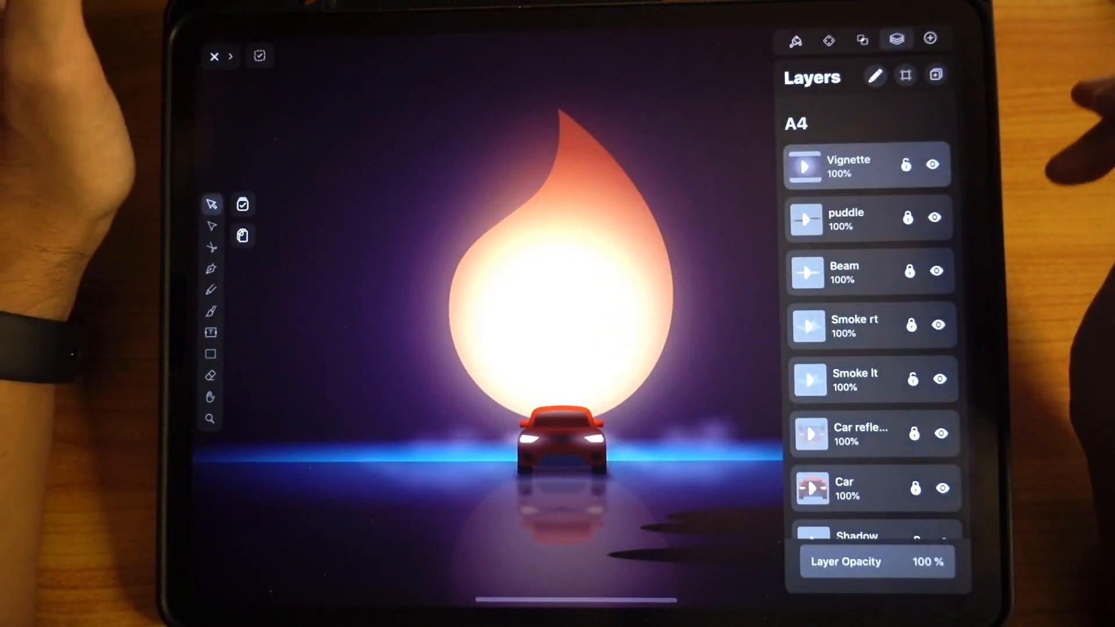
click(932, 165)
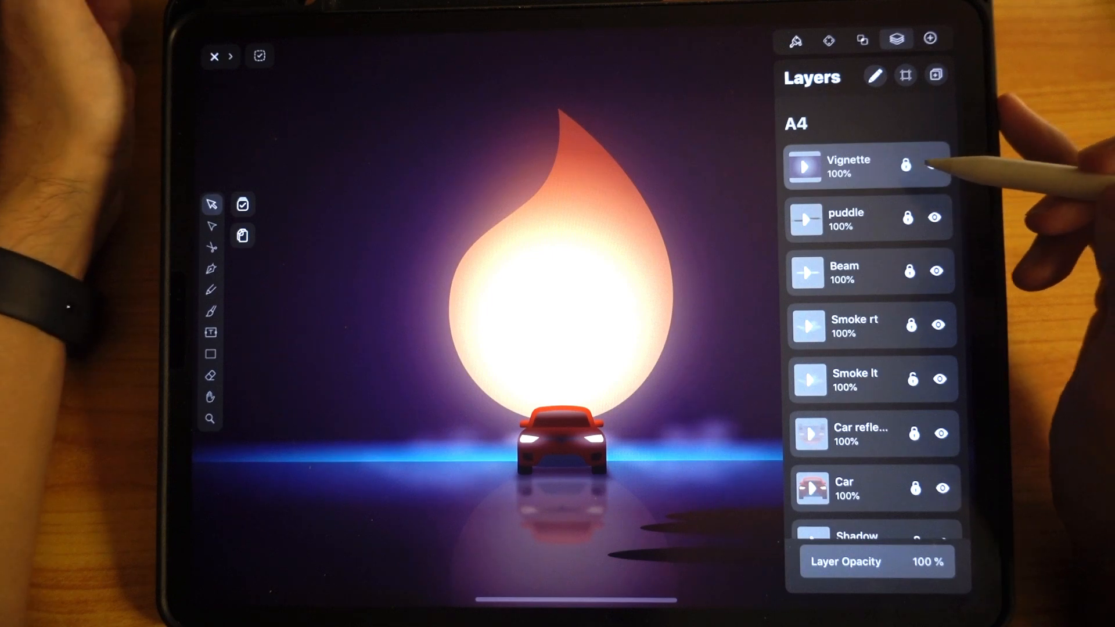
click(935, 165)
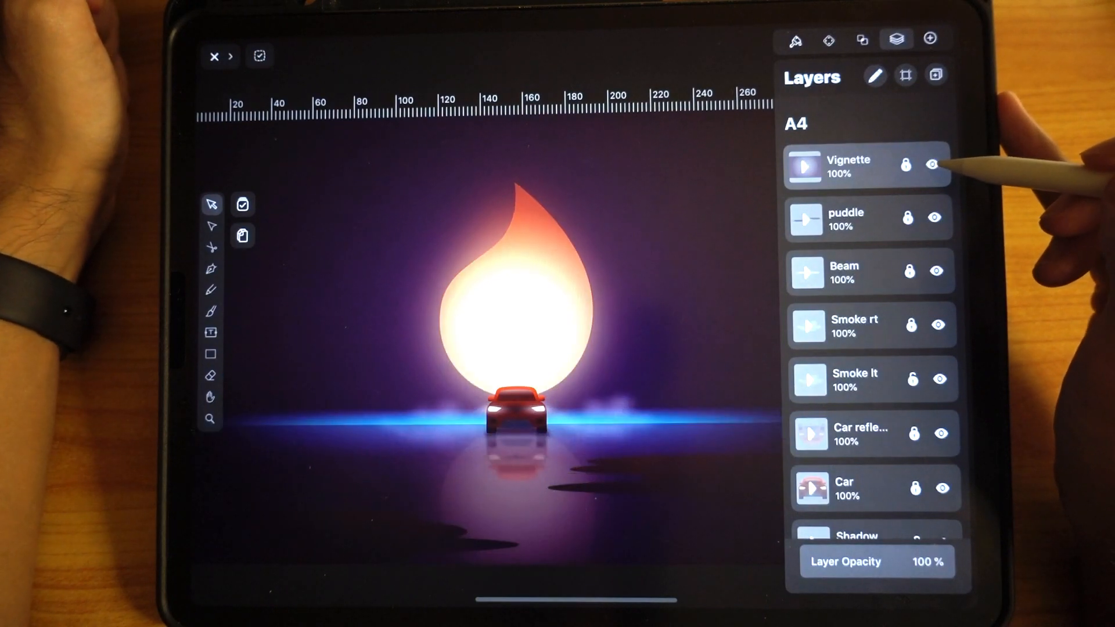
click(935, 165)
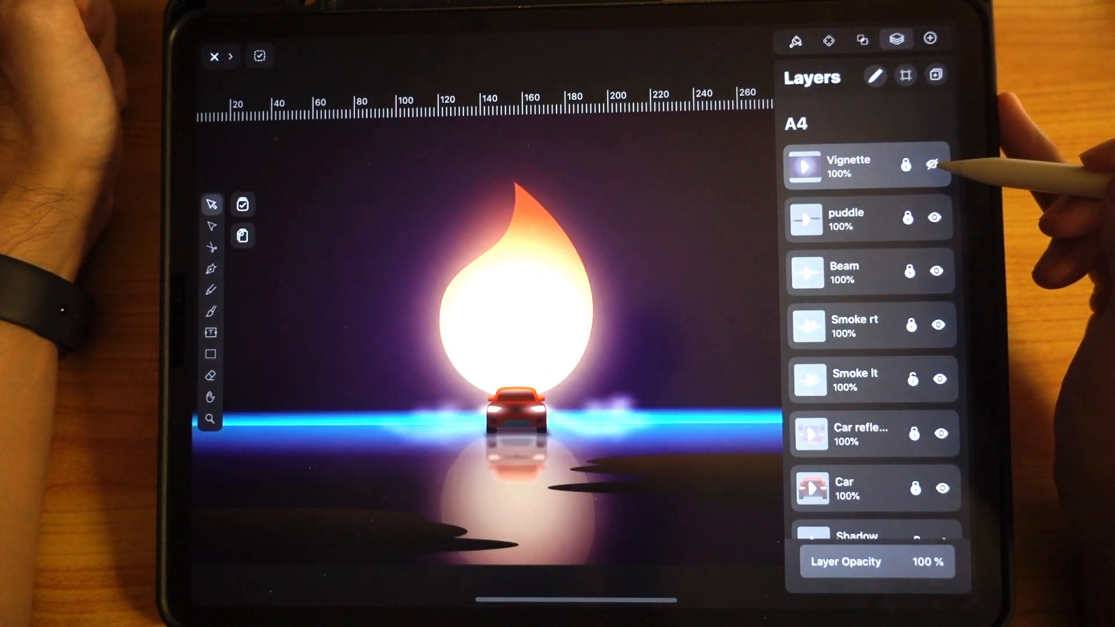
click(936, 163)
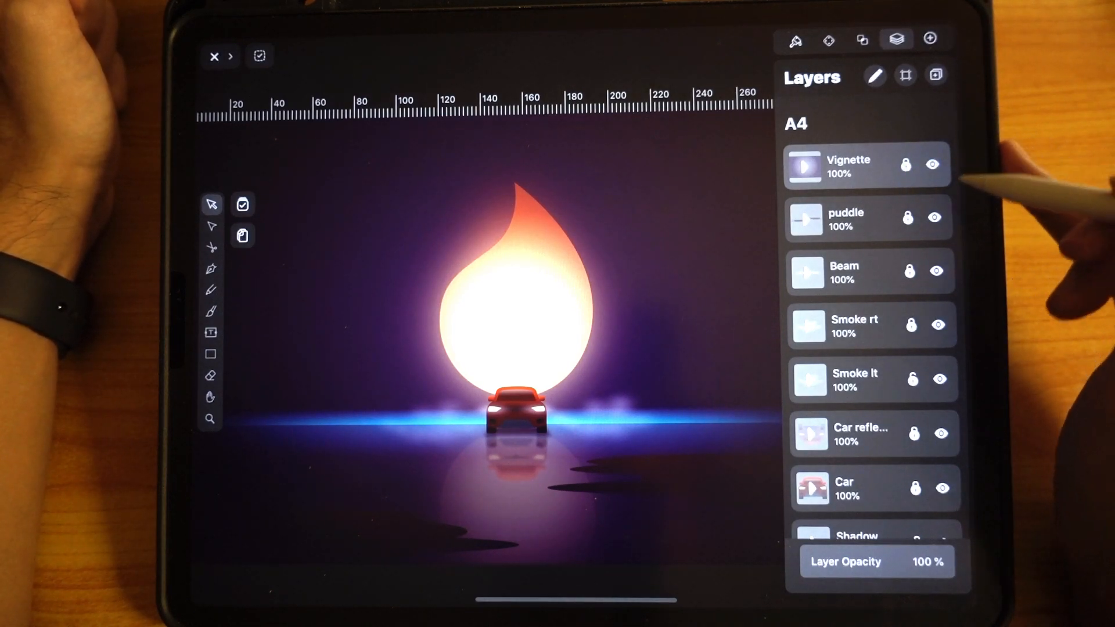
click(933, 166)
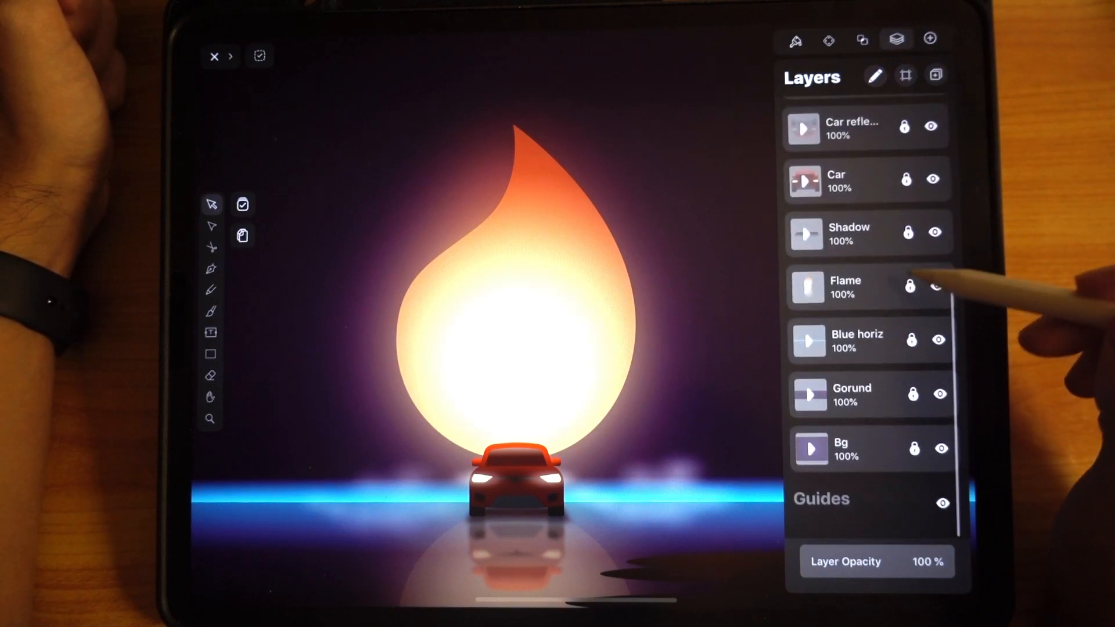
click(806, 287)
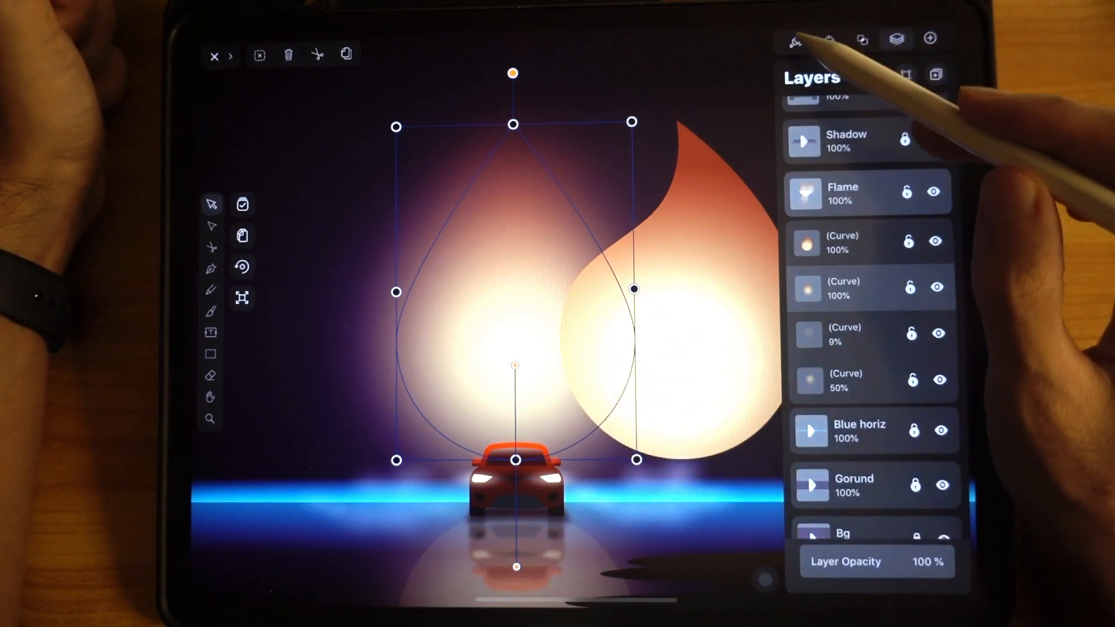
click(794, 40)
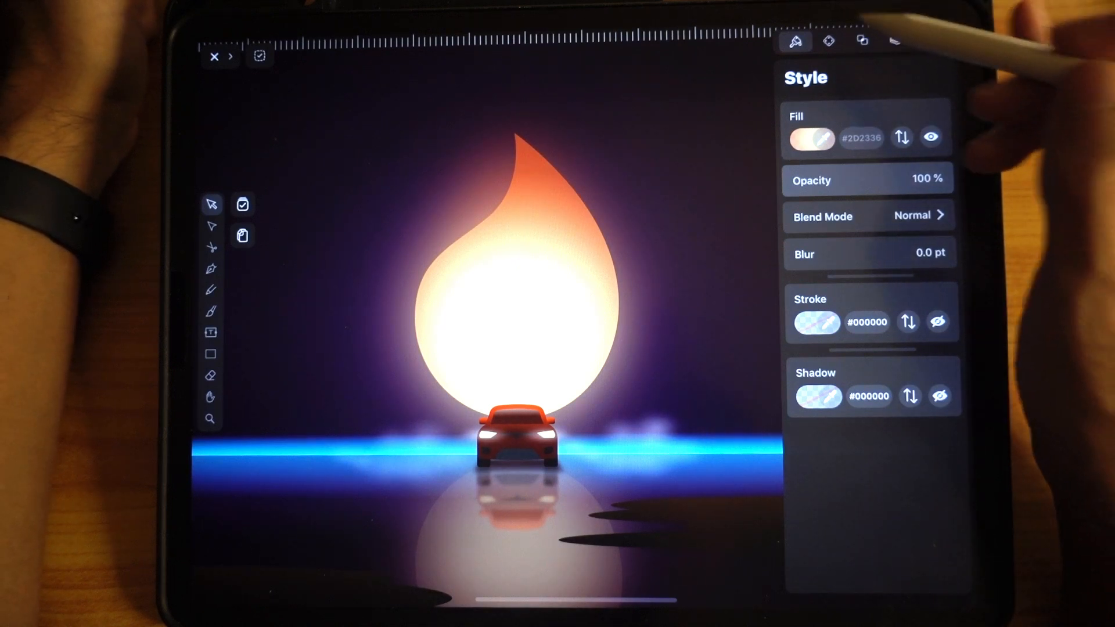
click(895, 41)
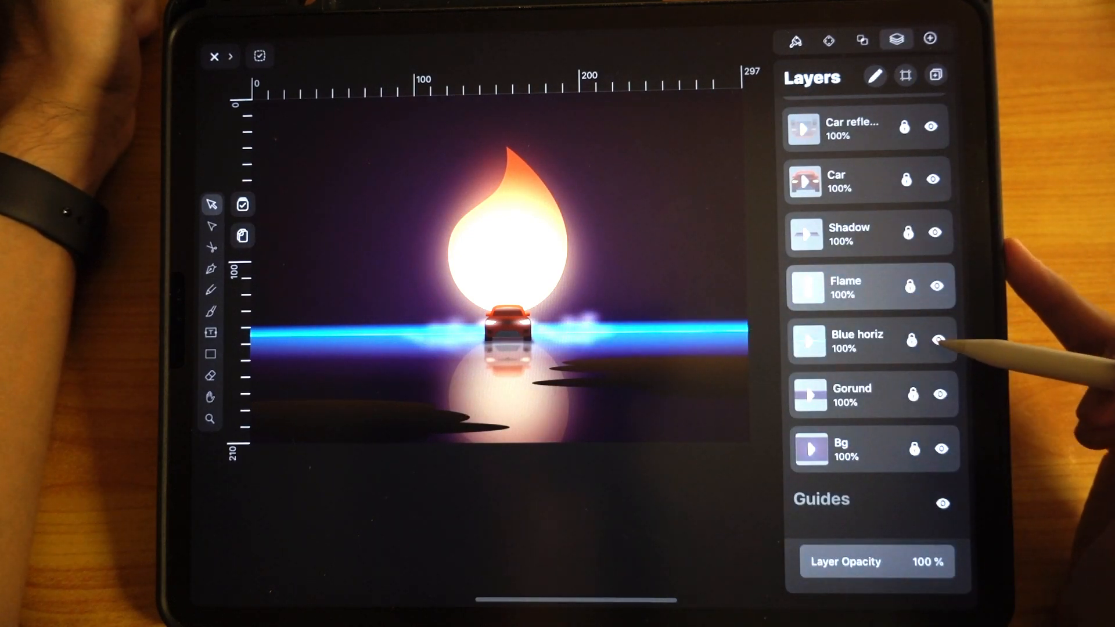
click(938, 341)
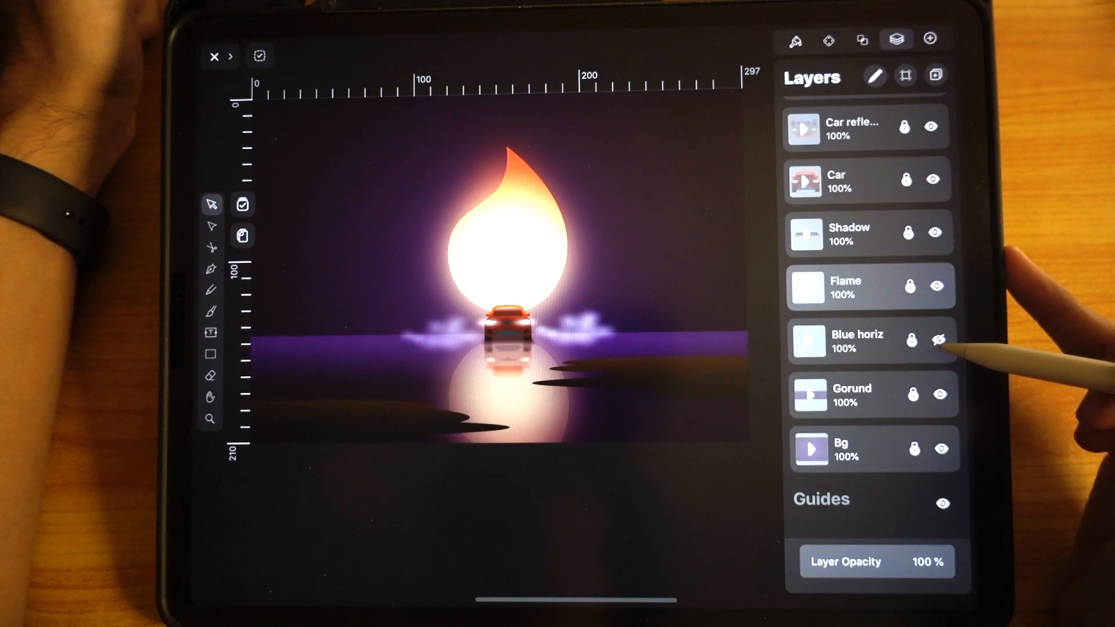
click(938, 340)
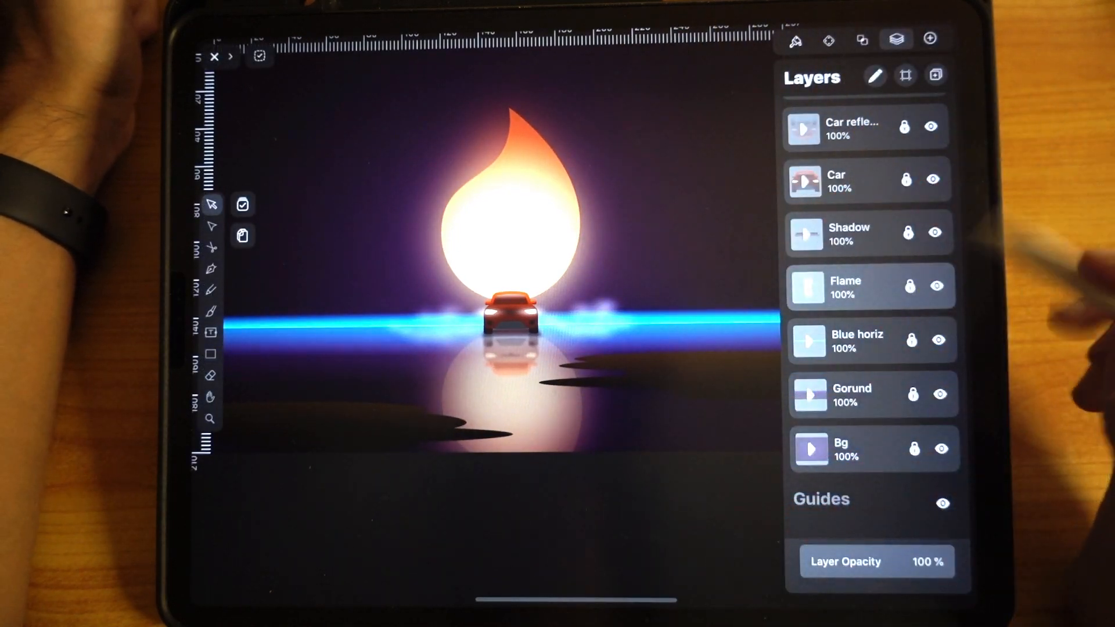
Expand Blue horiz and inspect one Rectangle's cyan gradient fill at 100% opacity.
click(809, 340)
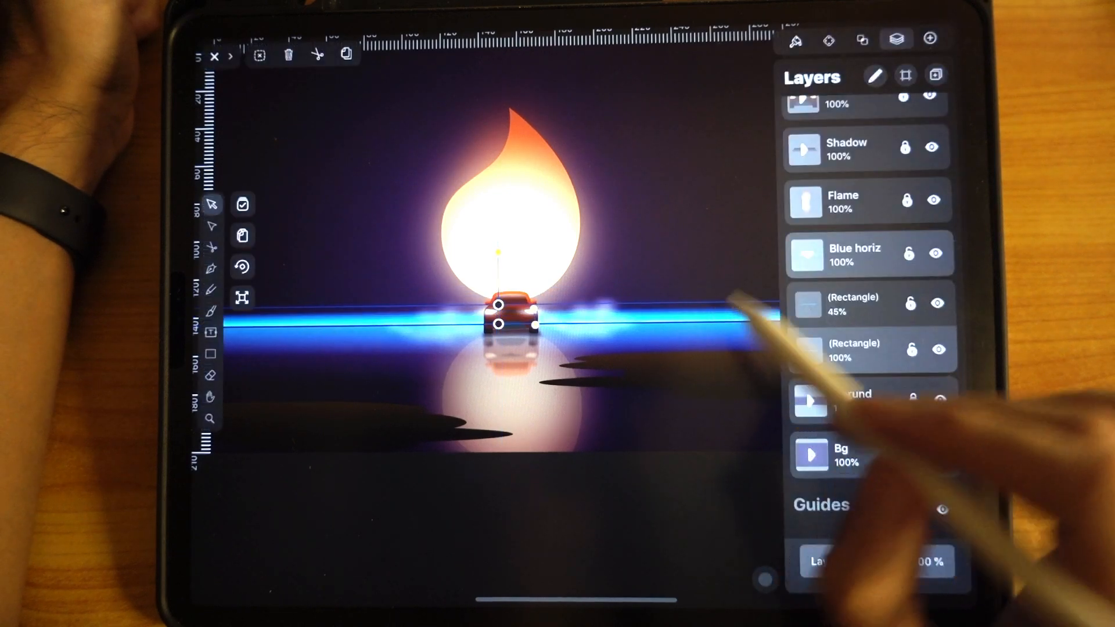
click(795, 40)
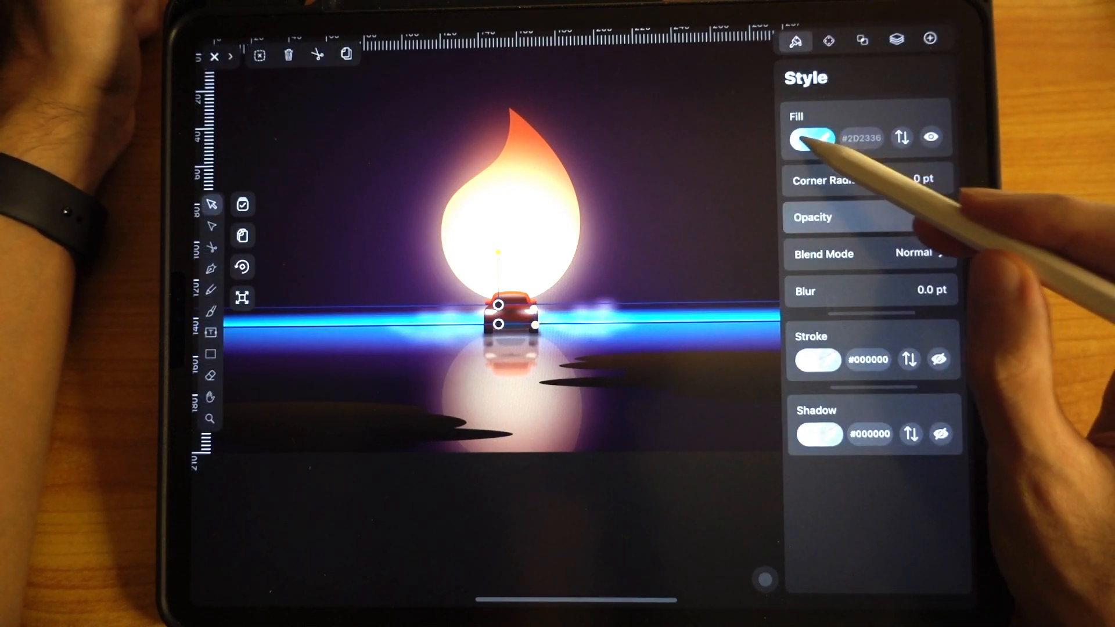
click(810, 137)
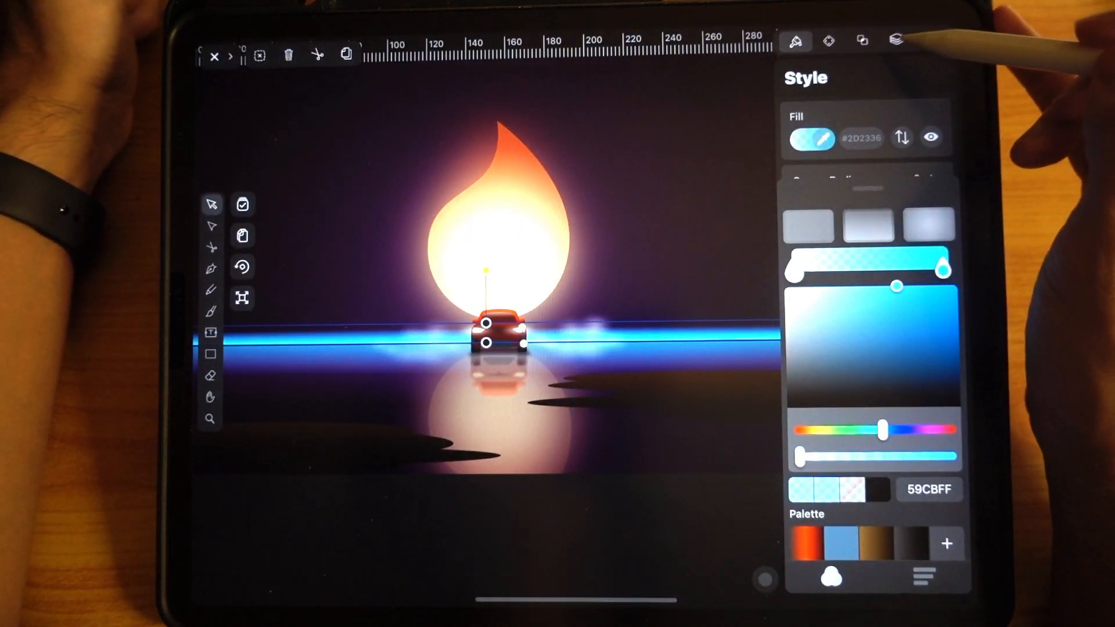
Select the 45%-opacity horizon rectangle from the layer list, leaving the artwork unchanged.
click(896, 39)
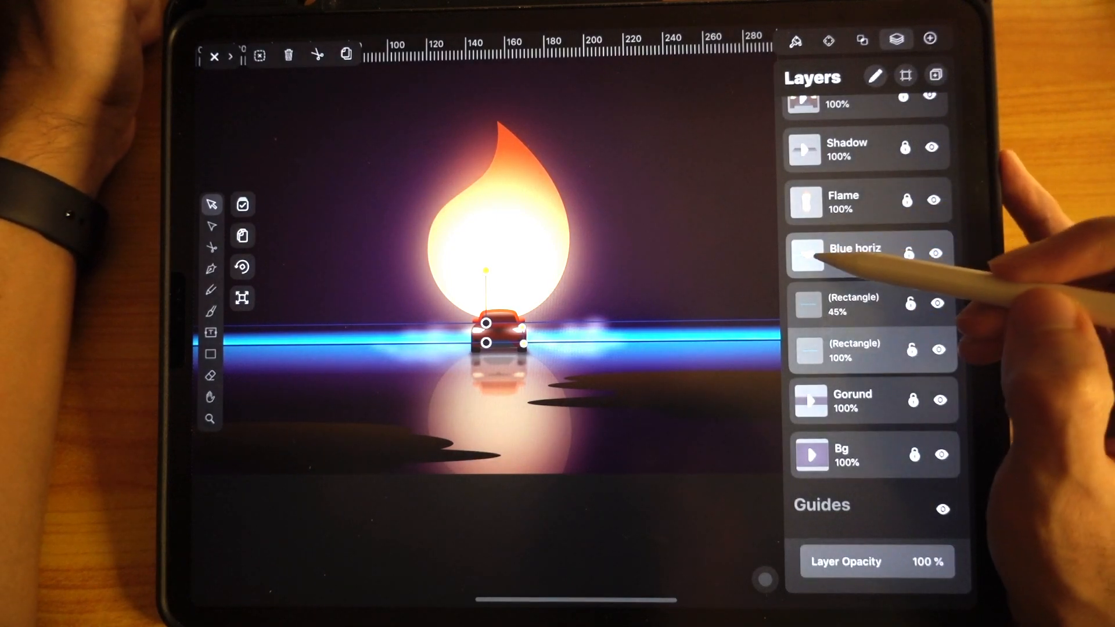
click(853, 255)
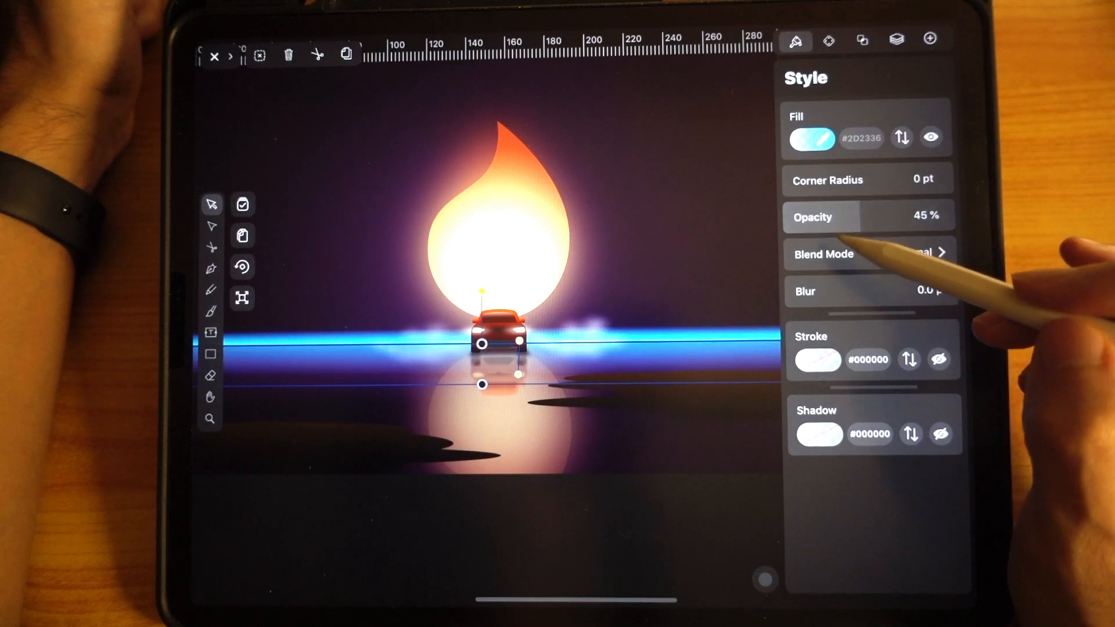
mouse_move(462, 284)
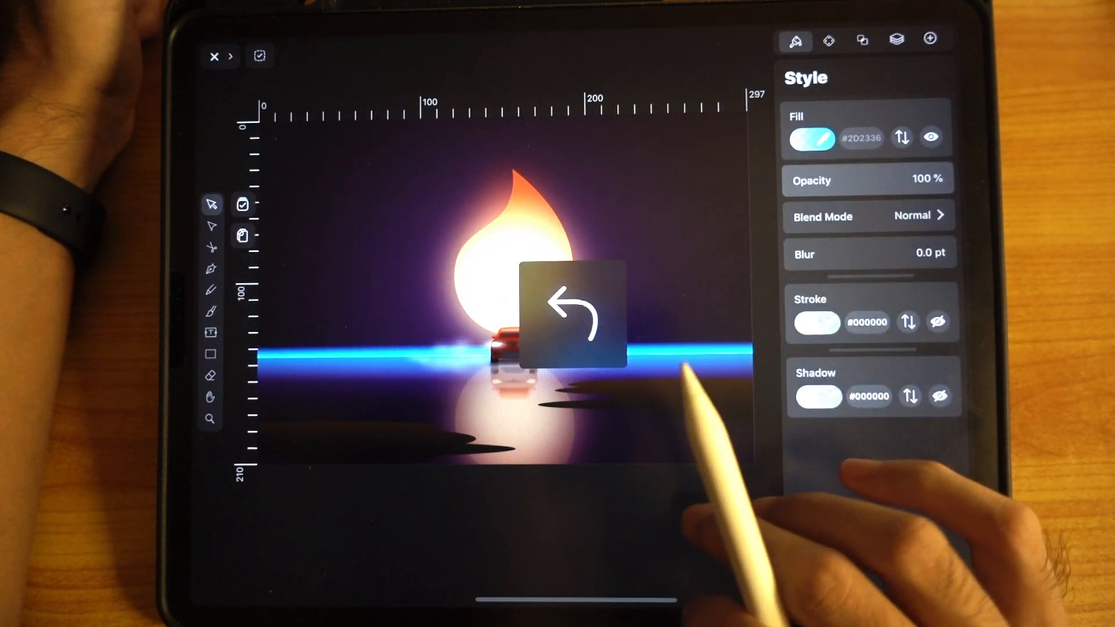
click(895, 40)
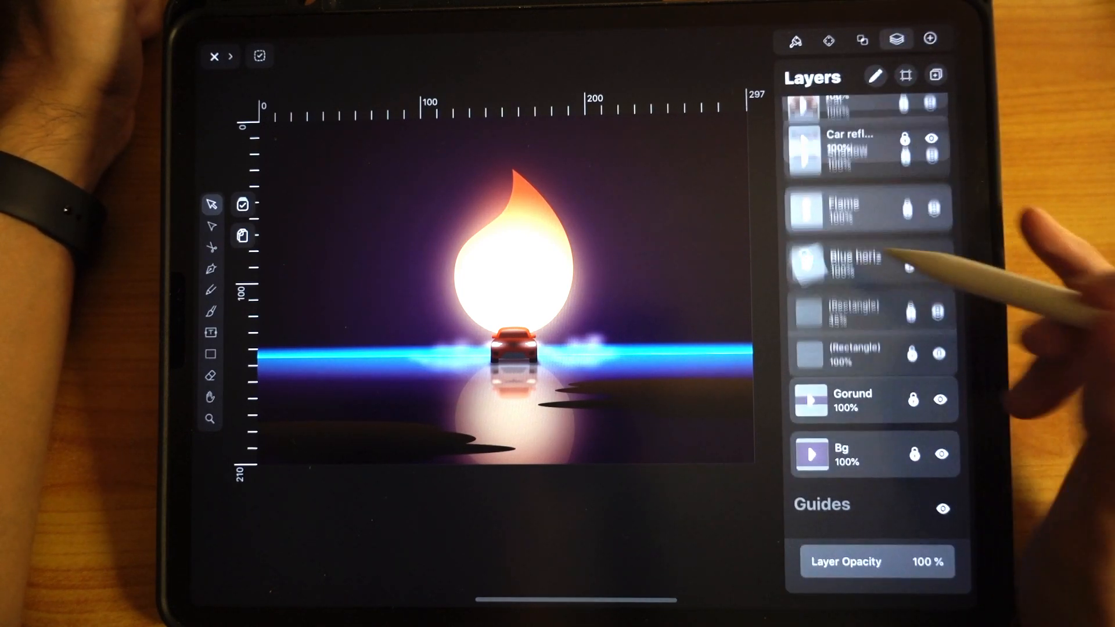
scroll(up, 3)
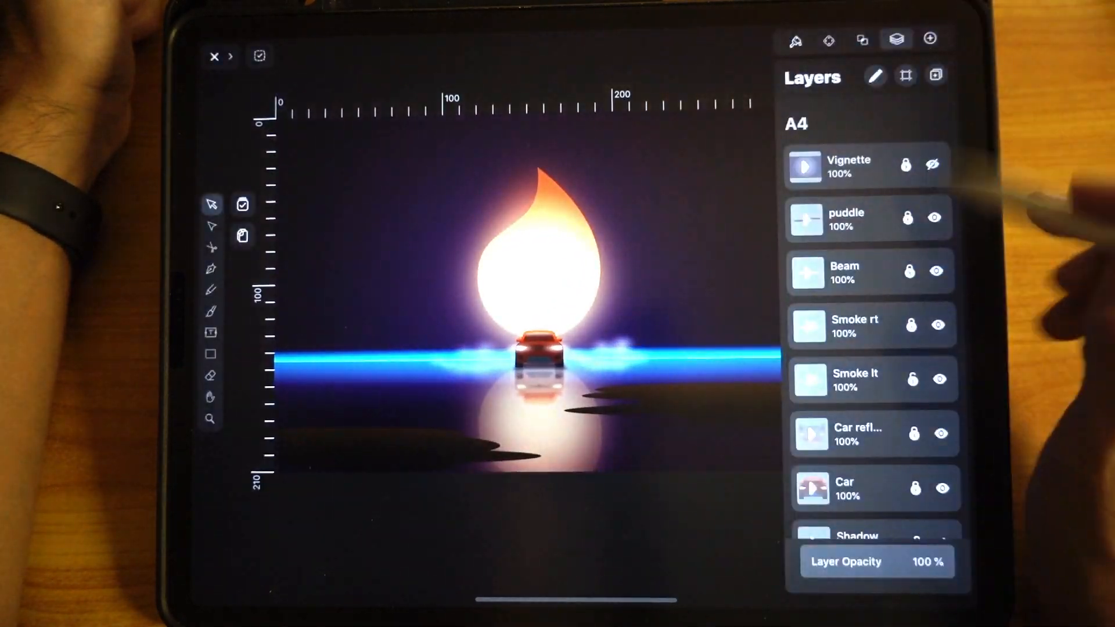
click(934, 217)
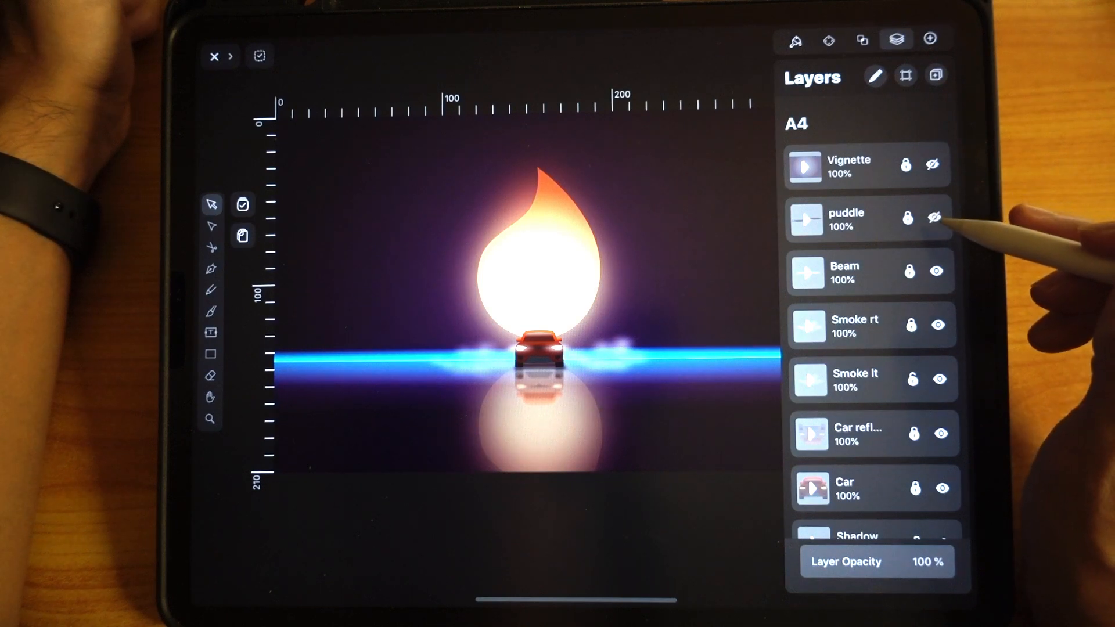
click(933, 219)
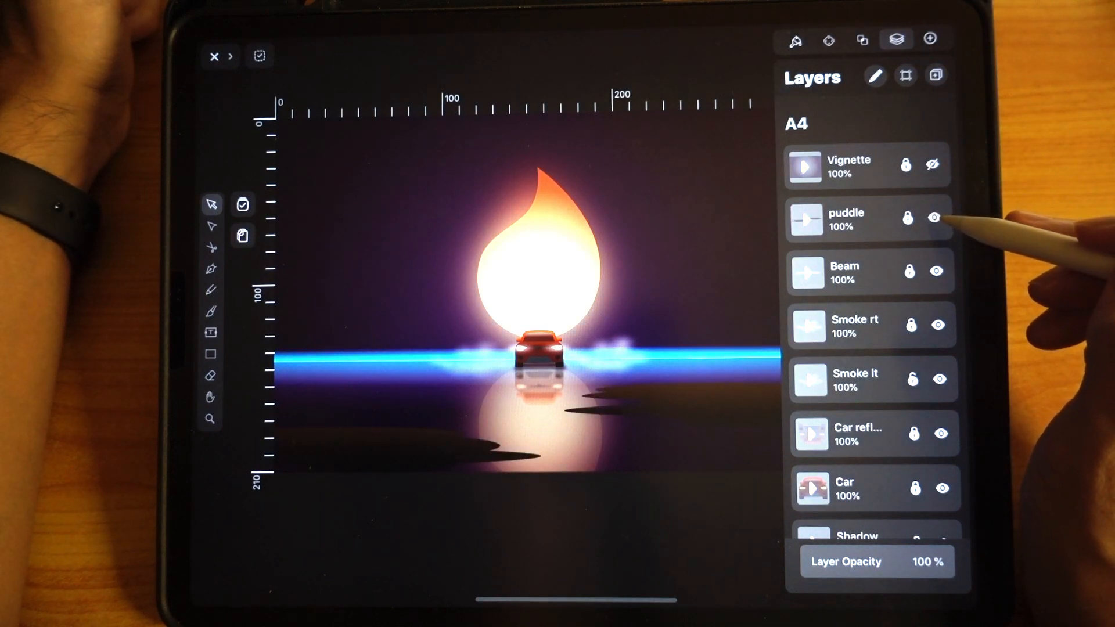
click(936, 217)
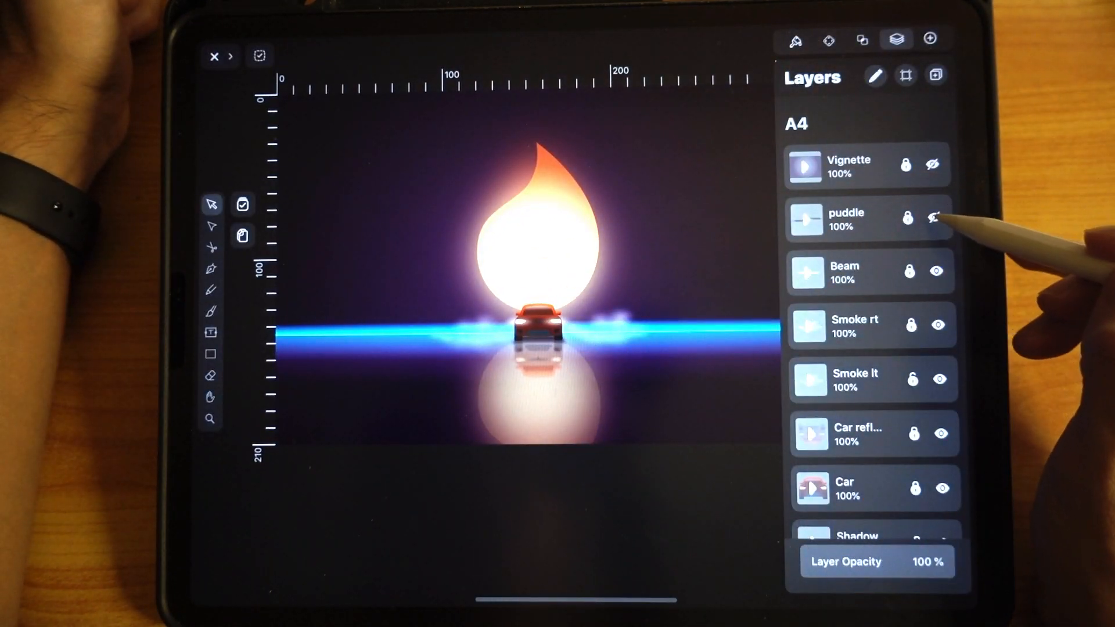
click(933, 217)
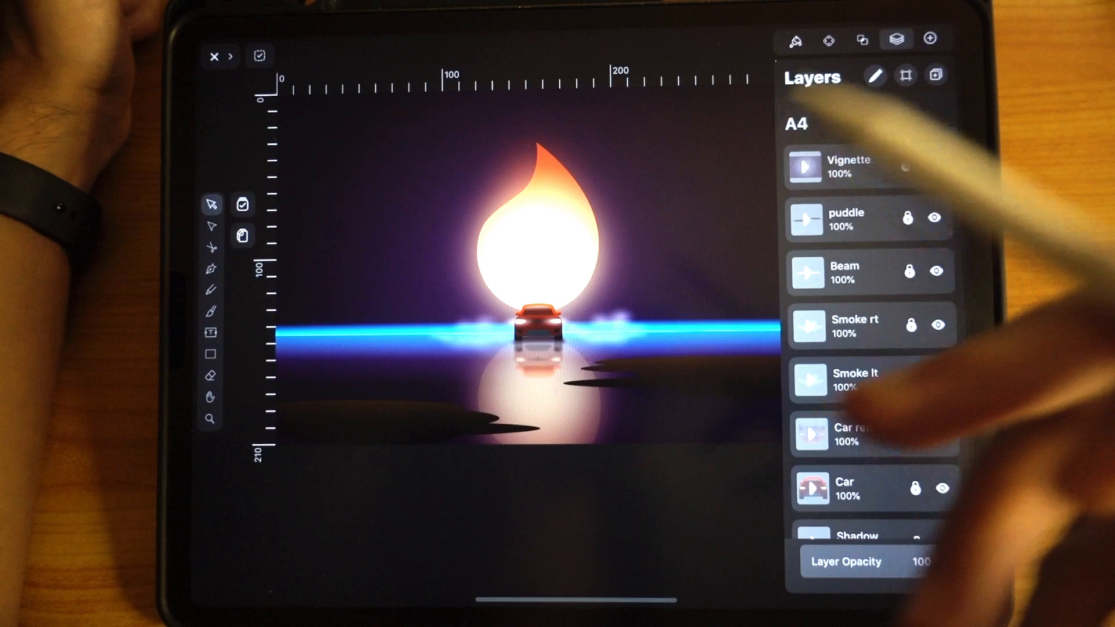
click(933, 165)
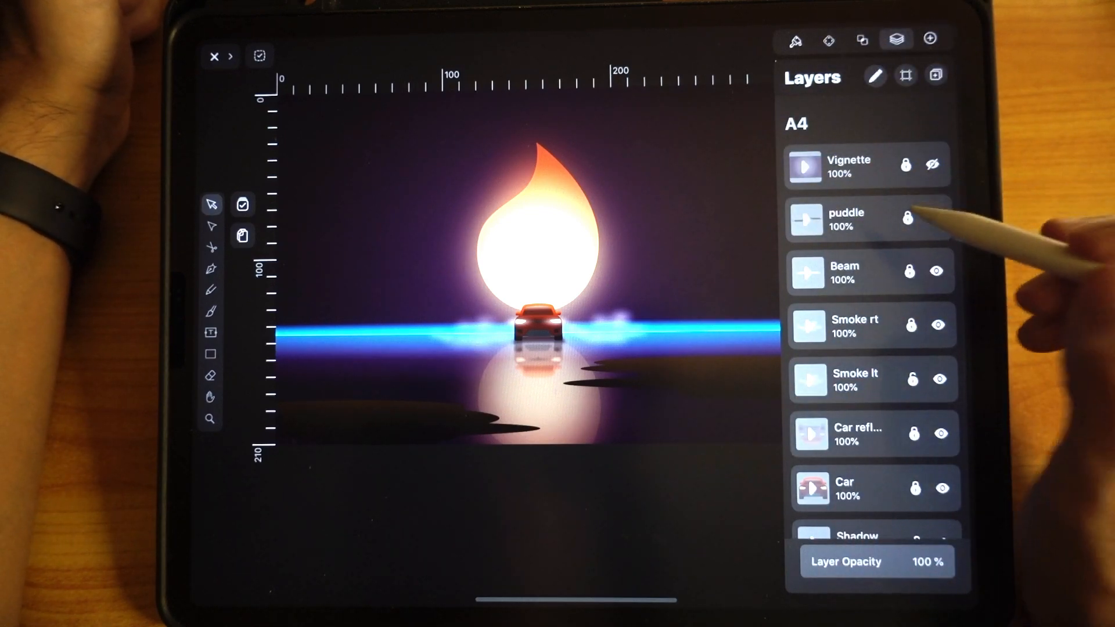
click(935, 217)
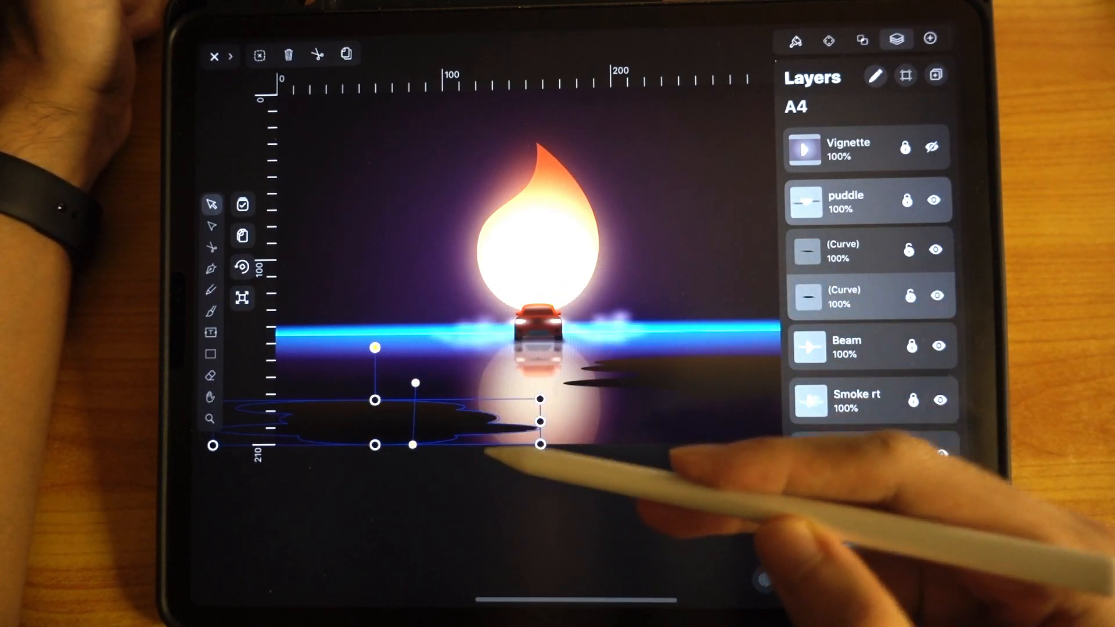
Scroll the layer list down to reveal the puddle layer's two Curve shapes.
scroll(down, 3)
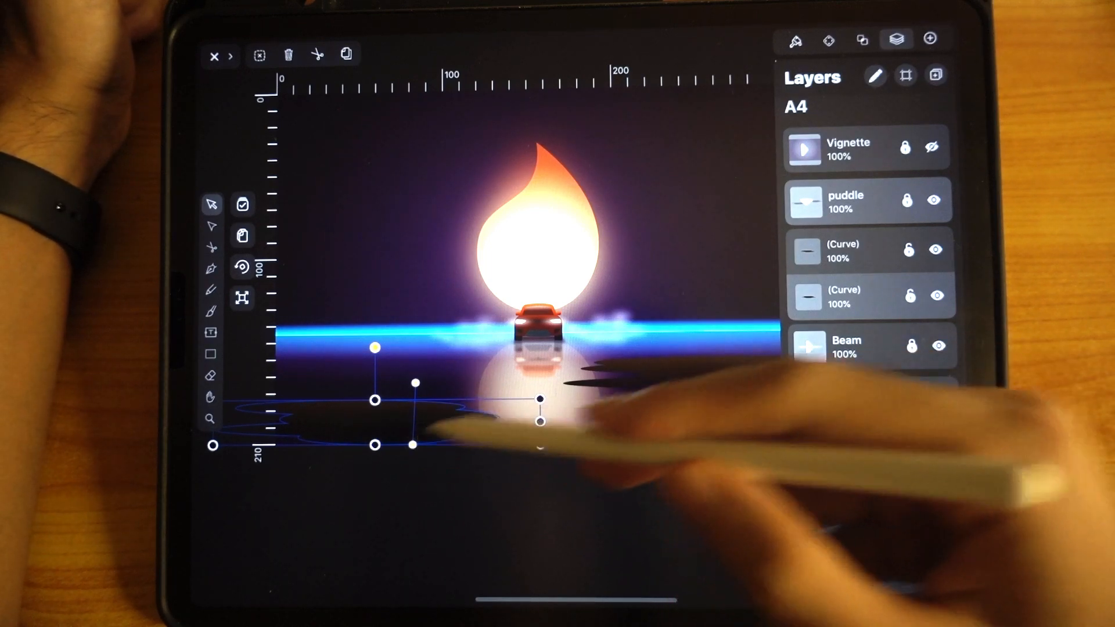
scroll(down, 3)
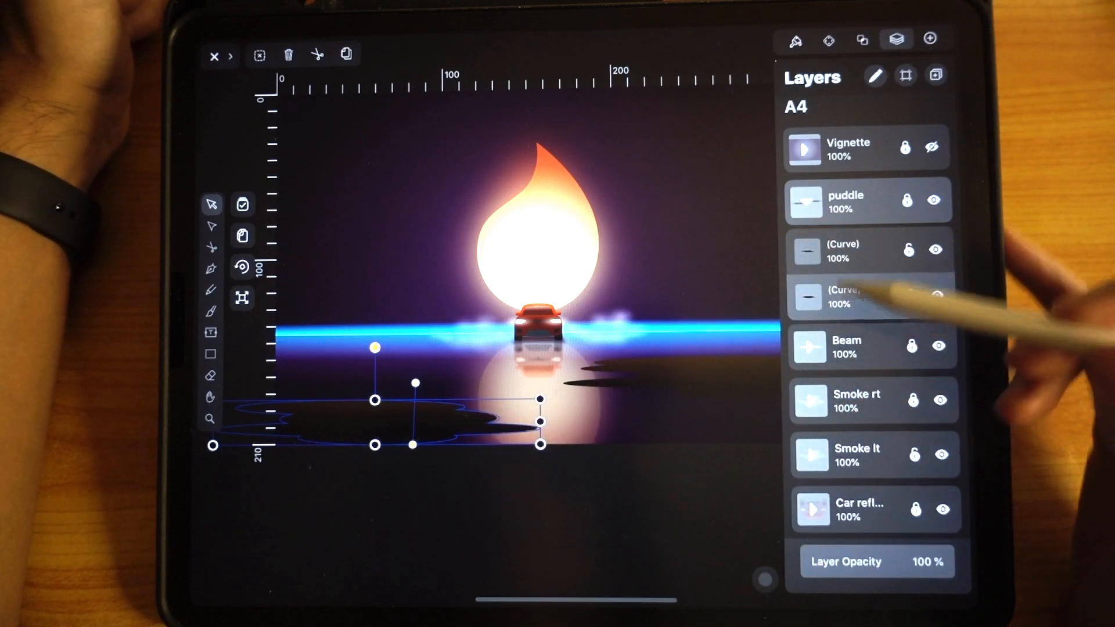
scroll(down, 3)
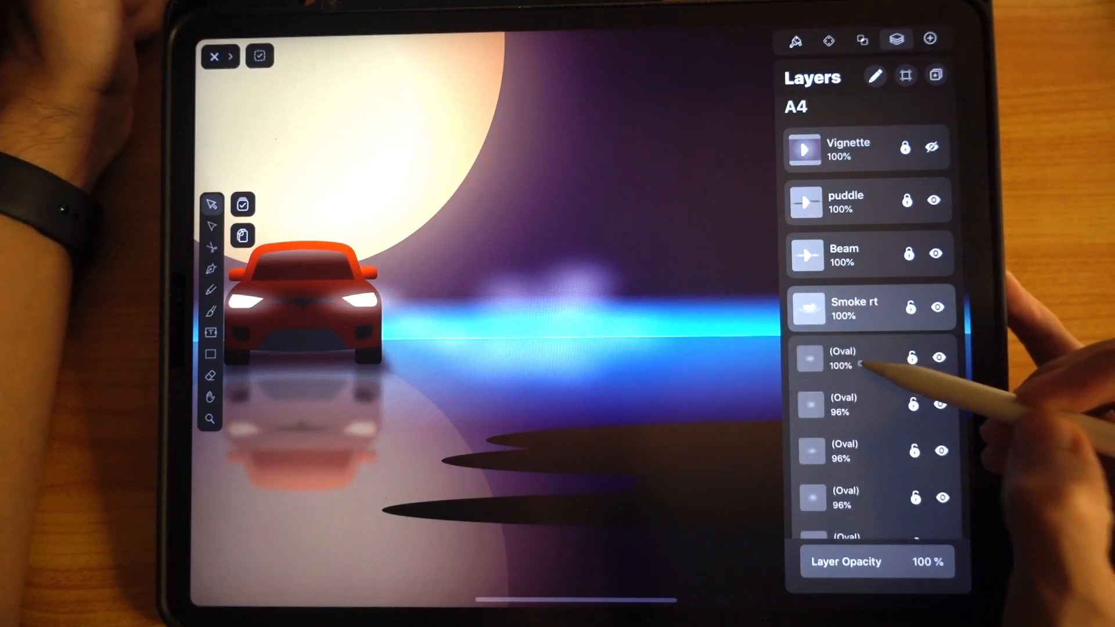
Inspect the right smoke's top Oval with its dark #2D2336 fill at 100% opacity, then return to layers.
click(843, 358)
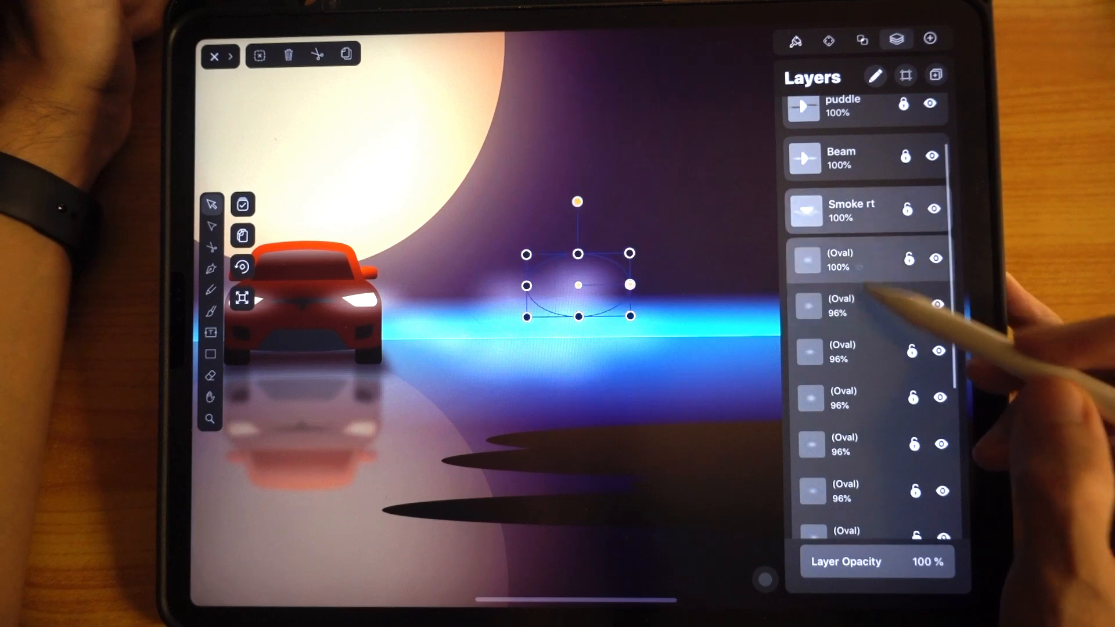
scroll(up, 3)
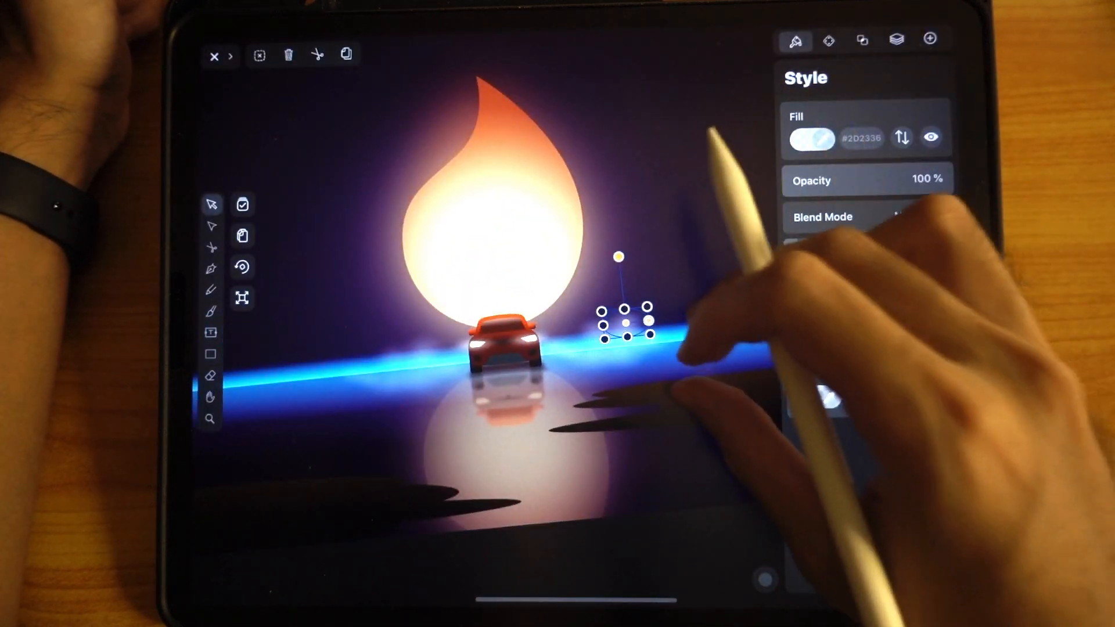
scroll(down, 3)
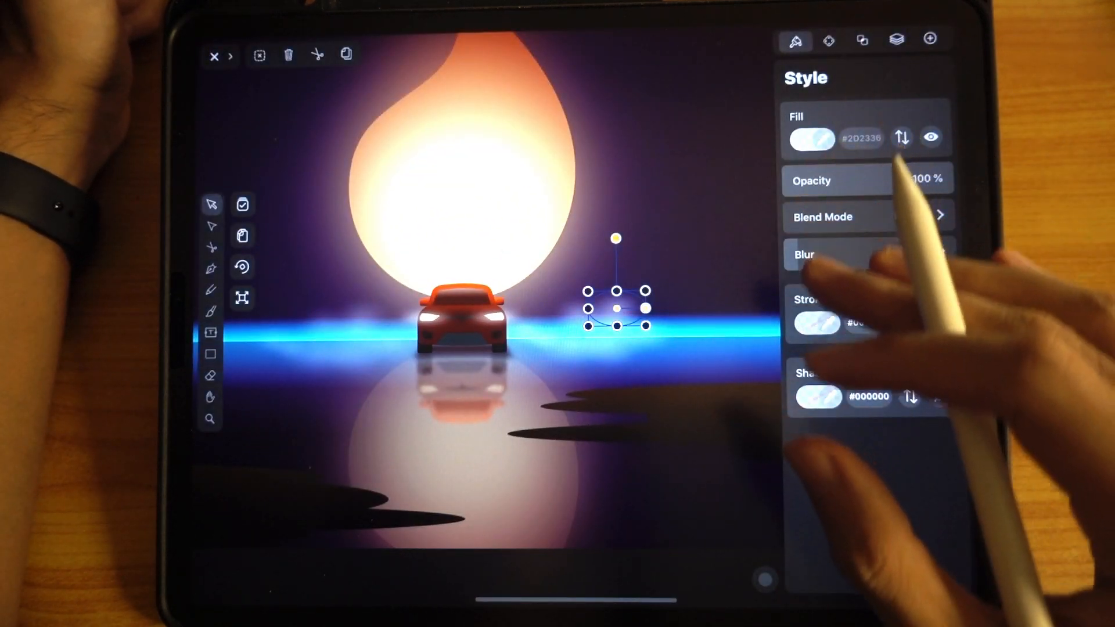
click(896, 40)
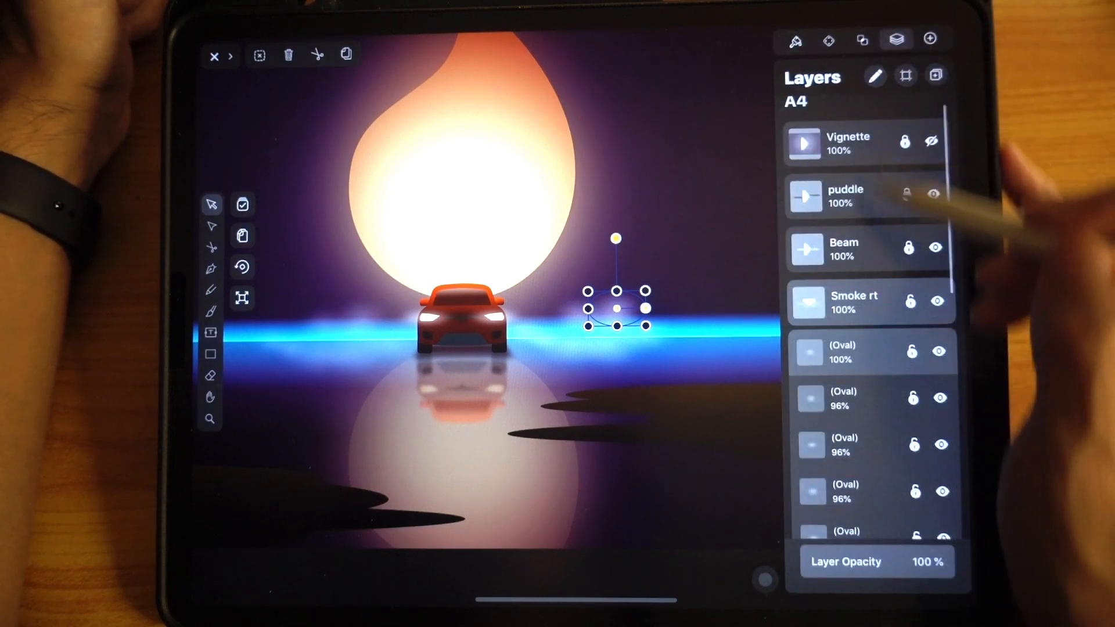
scroll(down, 3)
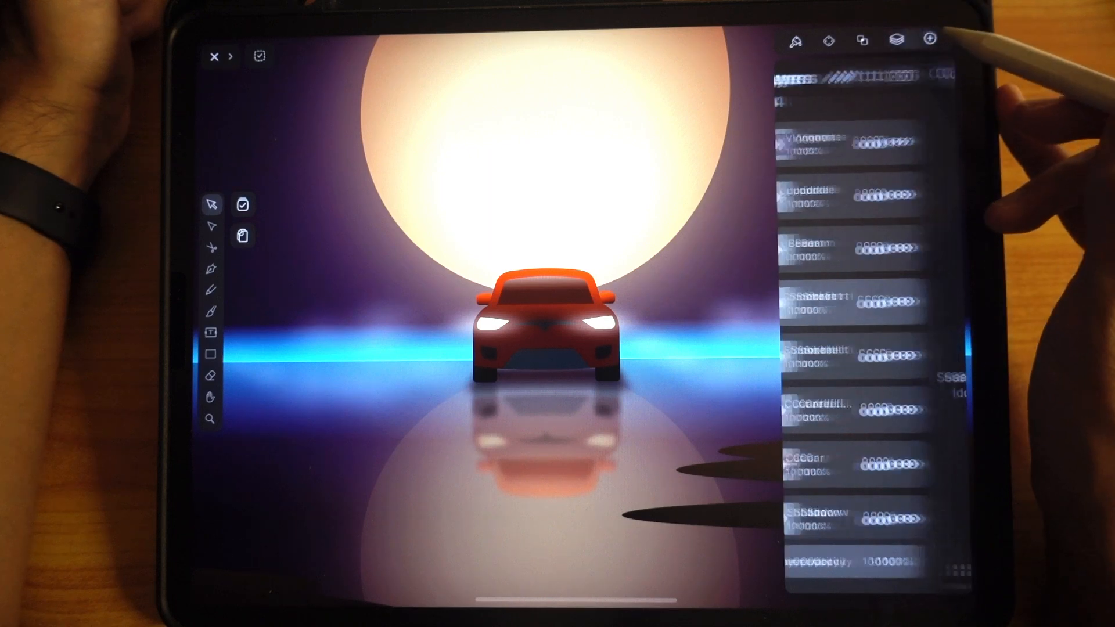
Search the Iconator library for 'Tesla'.
click(863, 76)
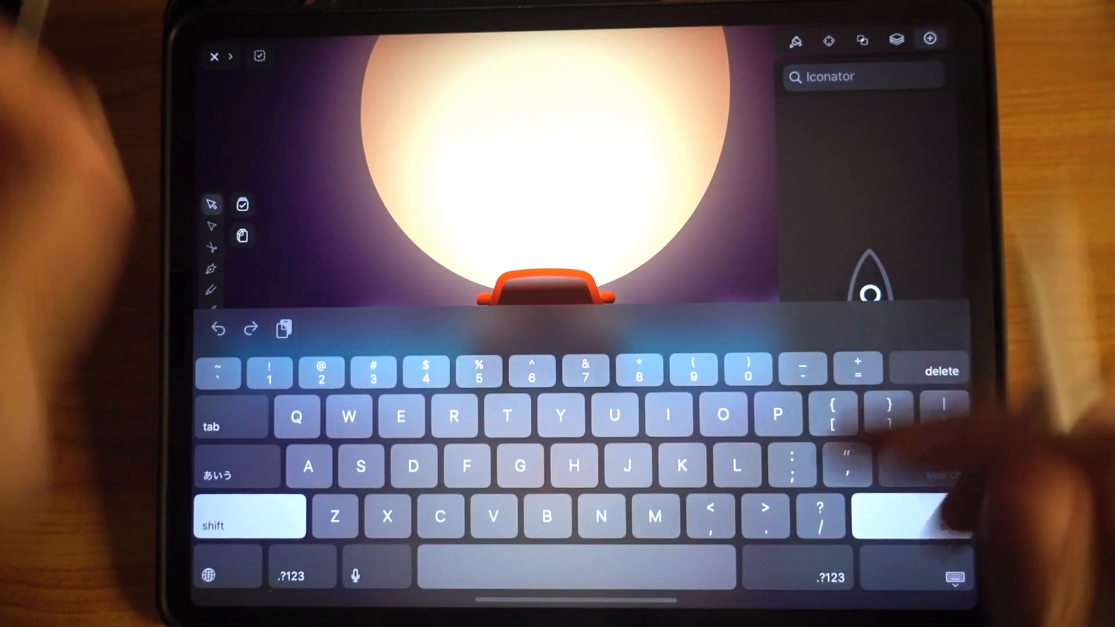
text(Tesa)
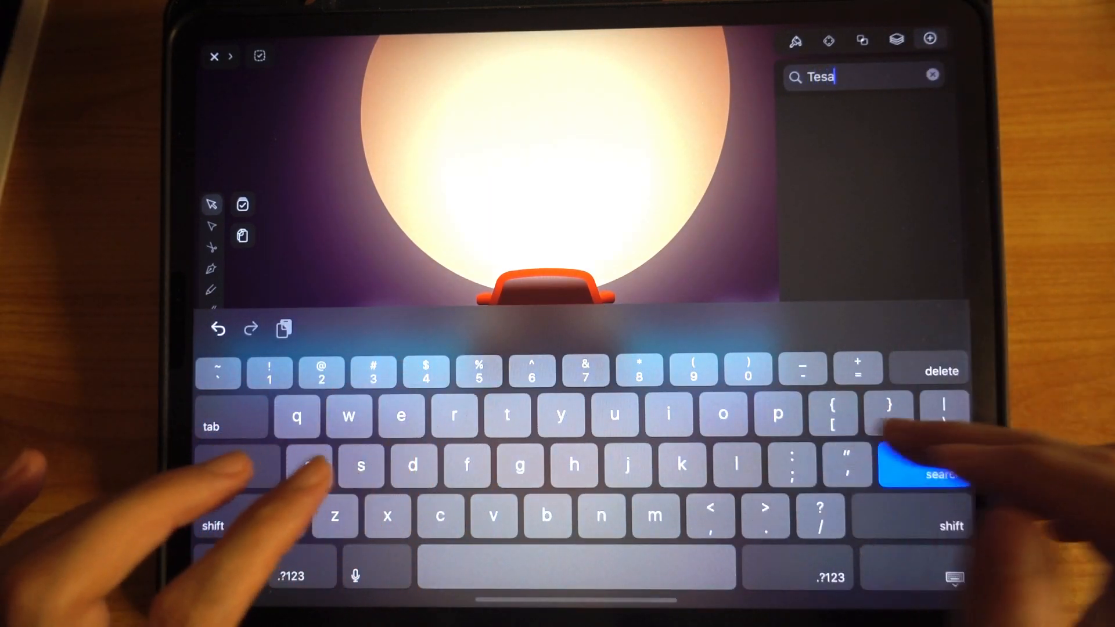
text(l)
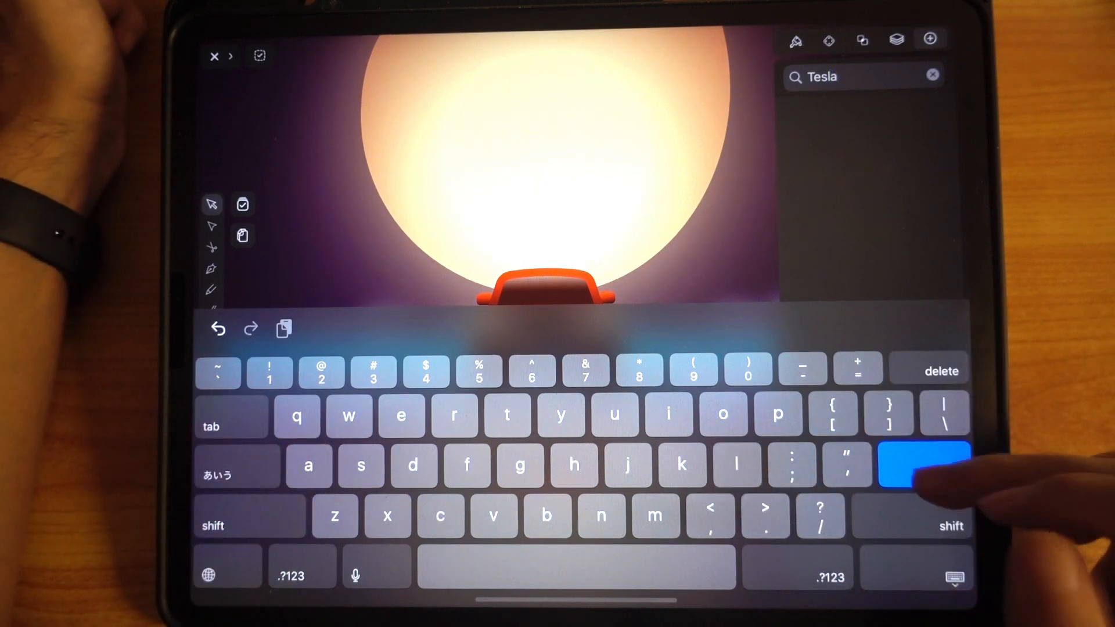